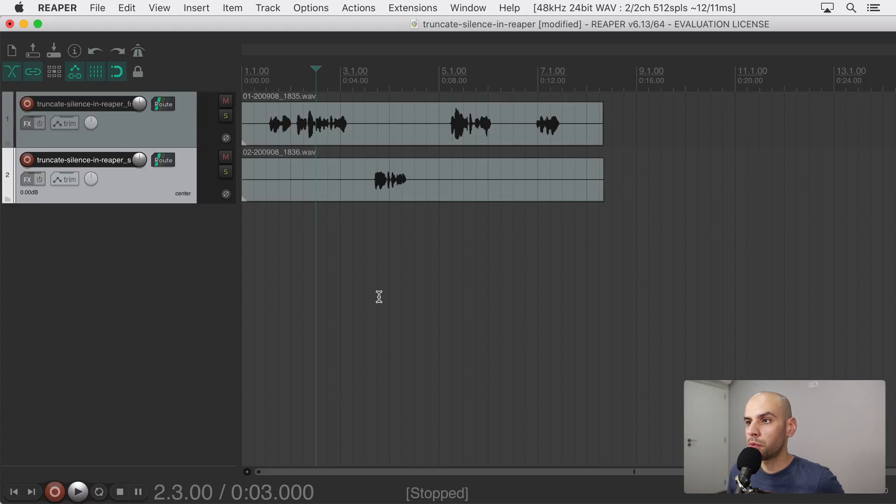
mouse_move(358, 215)
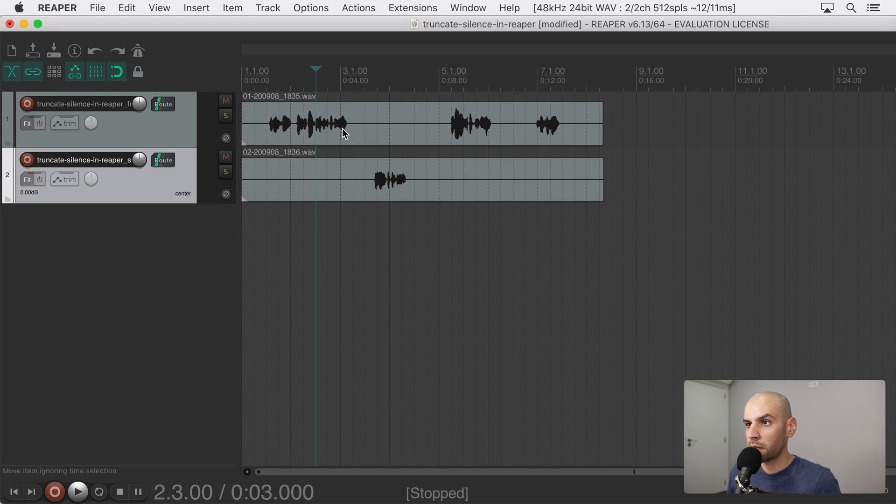
mouse_move(377, 182)
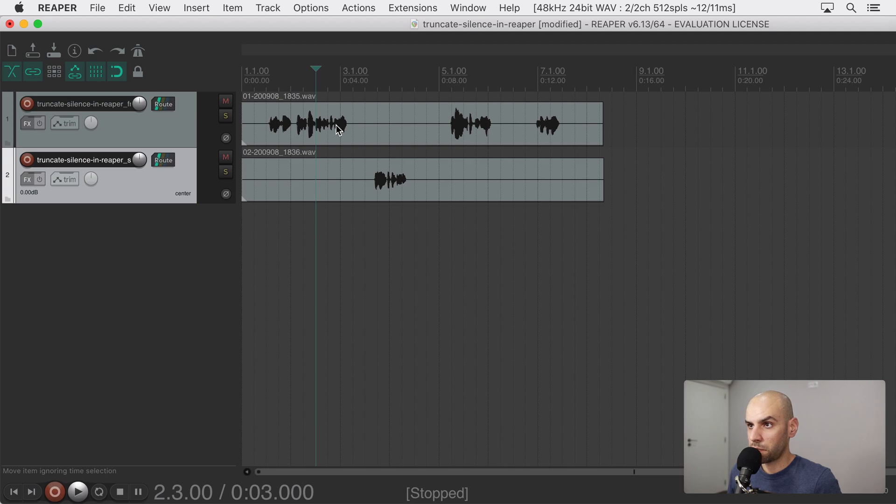
mouse_move(345, 127)
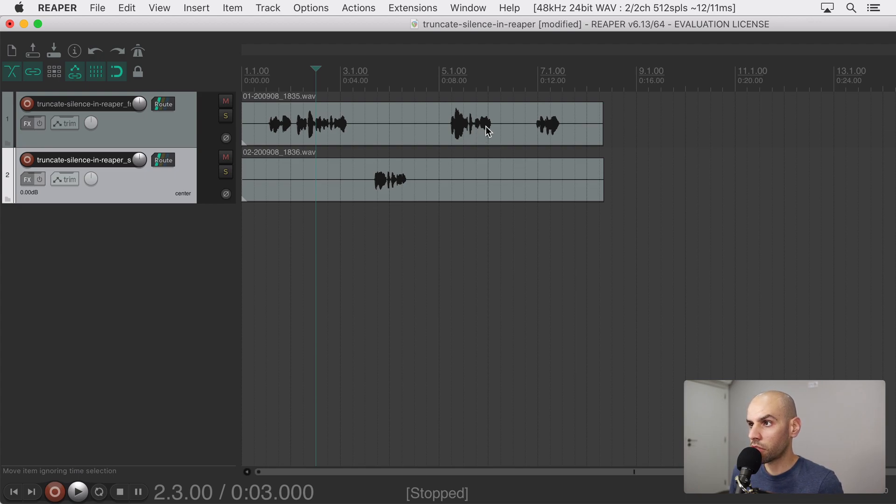
mouse_move(518, 132)
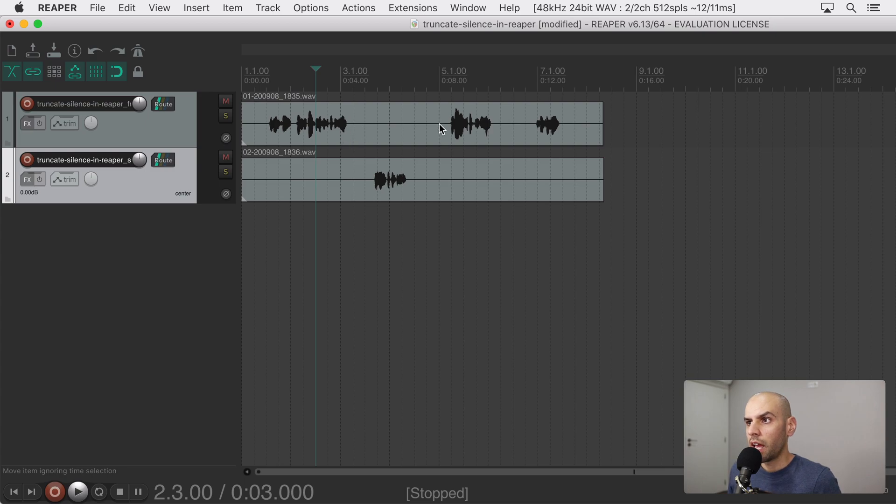
mouse_move(456, 129)
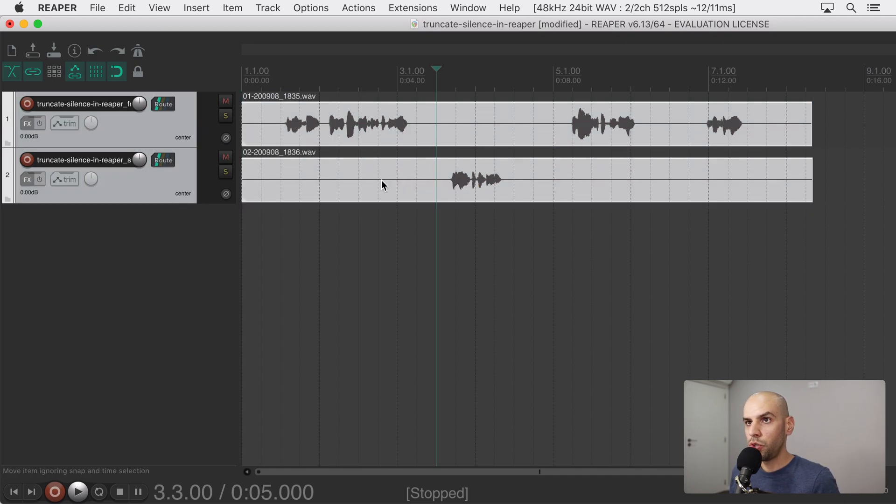
Bring up the dynamic split settings from the editing commands and position them over the folder tracks.
click(126, 8)
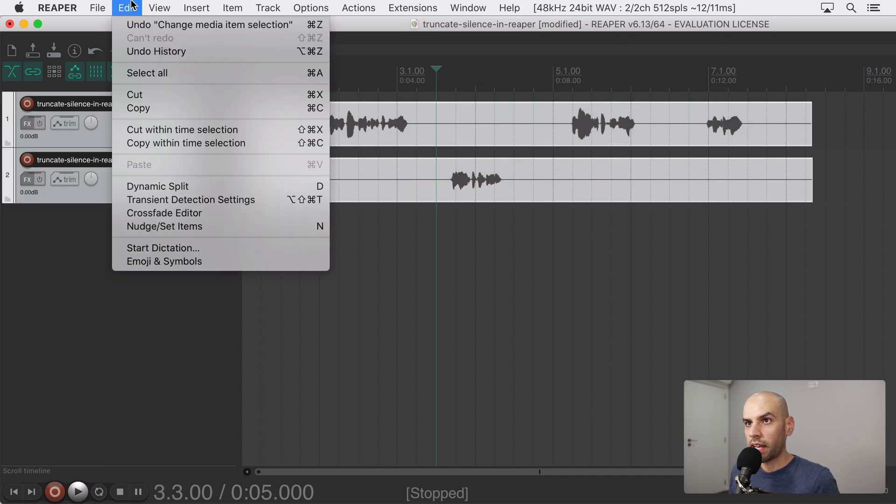
mouse_move(152, 190)
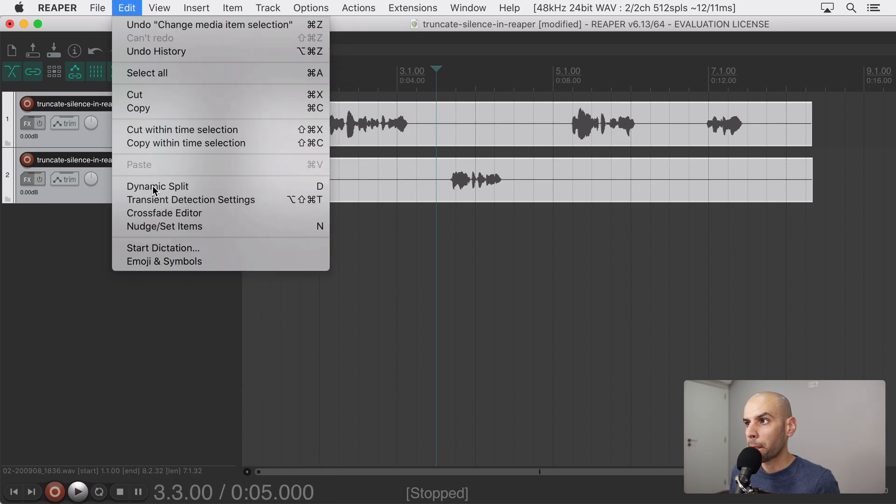
click(158, 186)
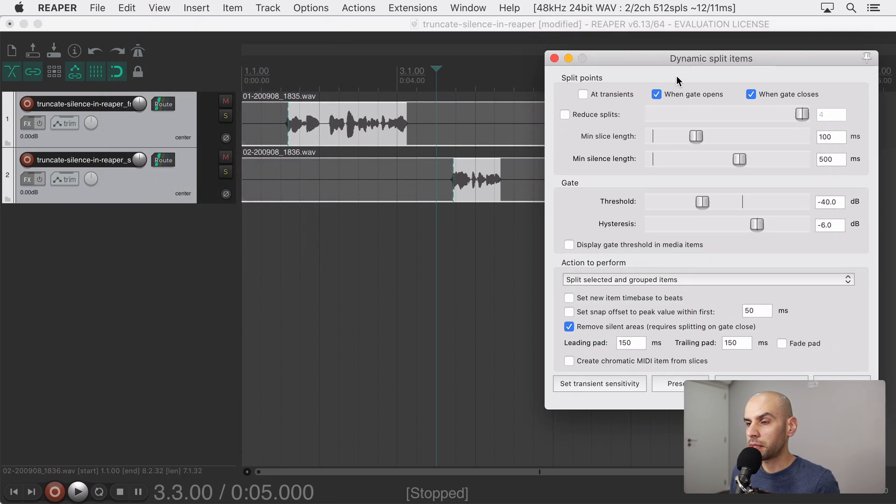
drag(711, 58, 638, 95)
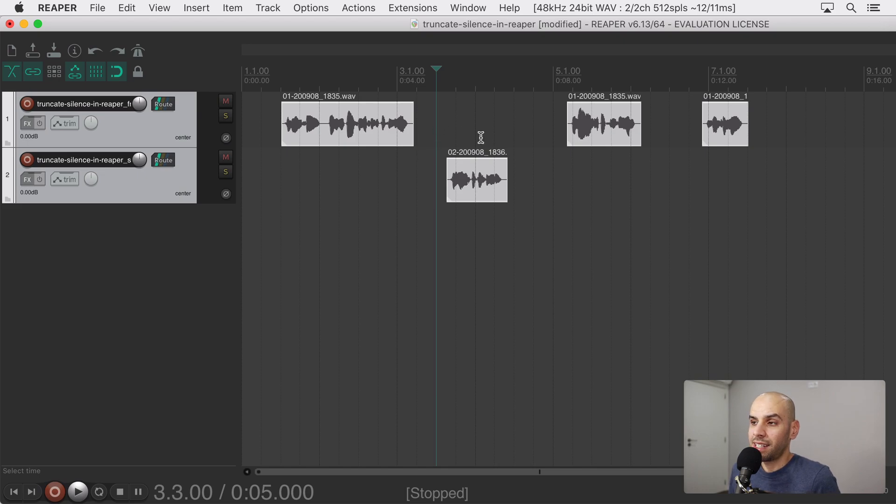
mouse_move(422, 137)
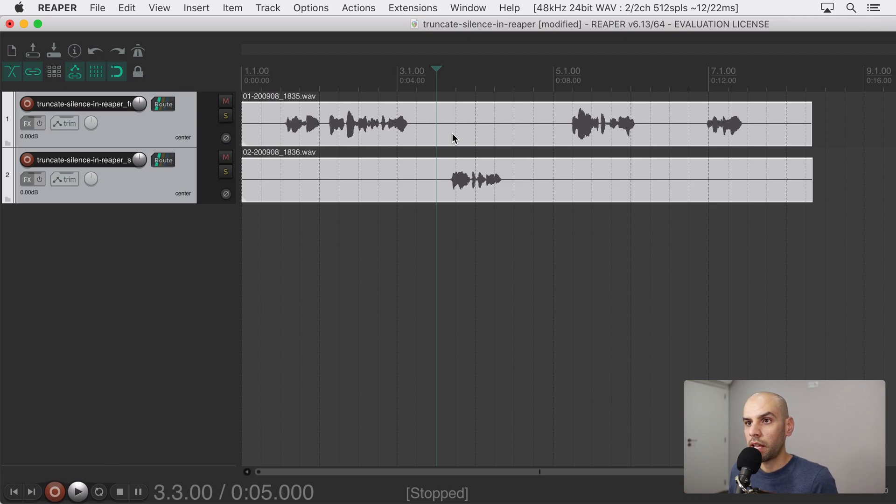
mouse_move(166, 138)
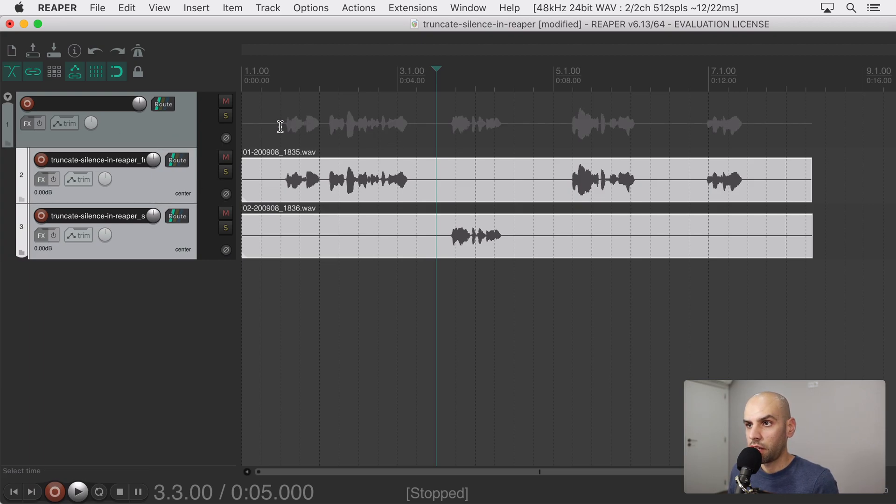
mouse_move(281, 123)
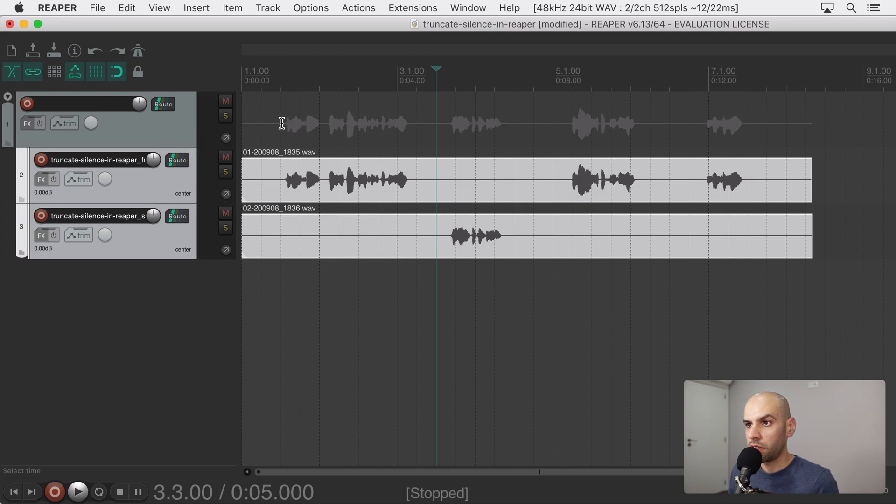
drag(281, 124, 408, 124)
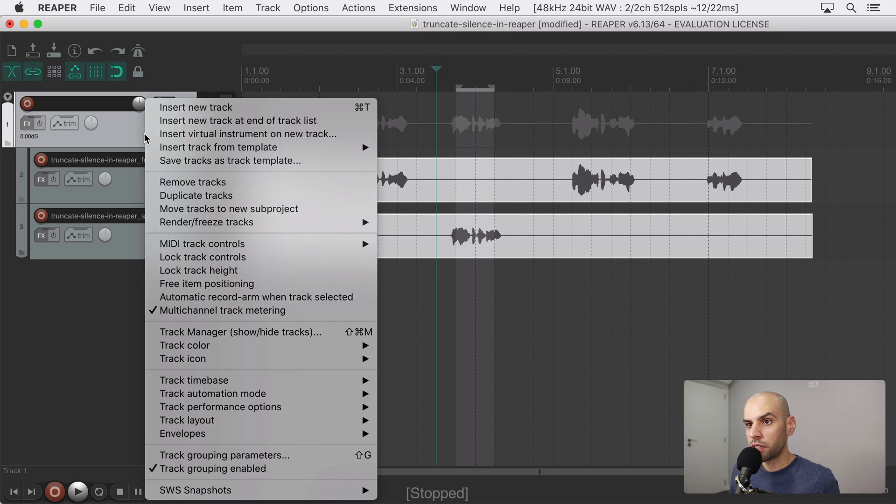
mouse_move(207, 222)
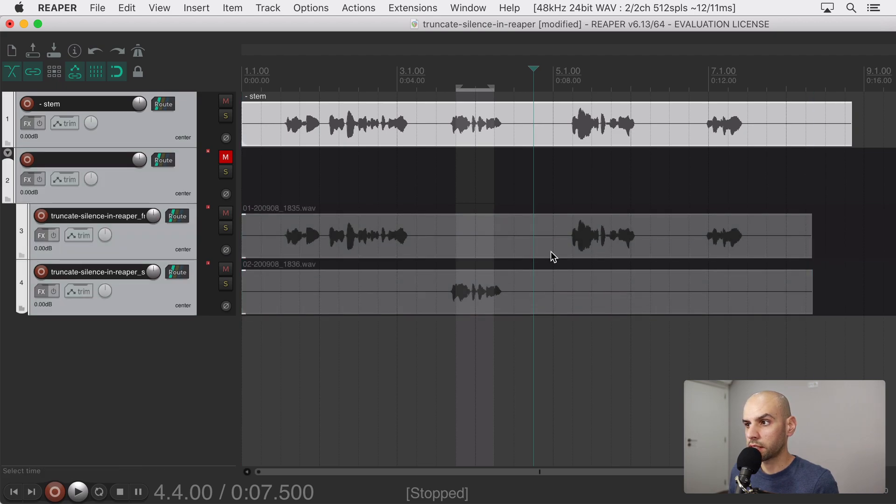
right_click(553, 256)
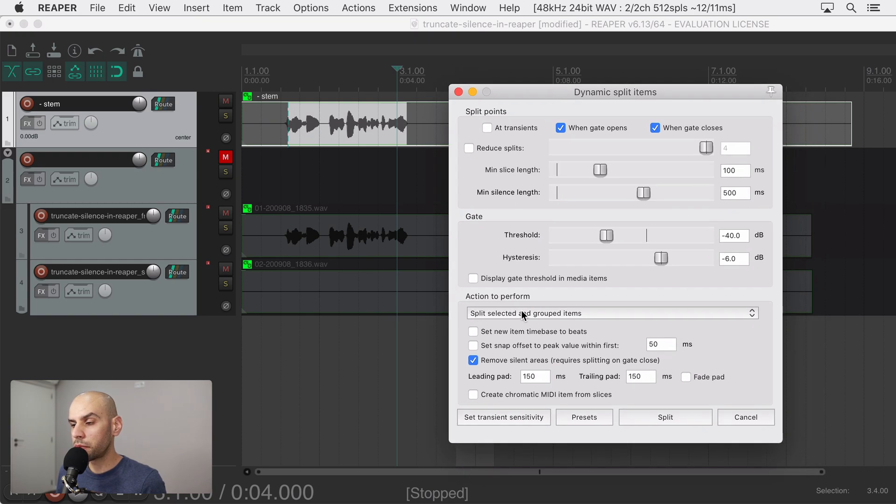
mouse_move(574, 267)
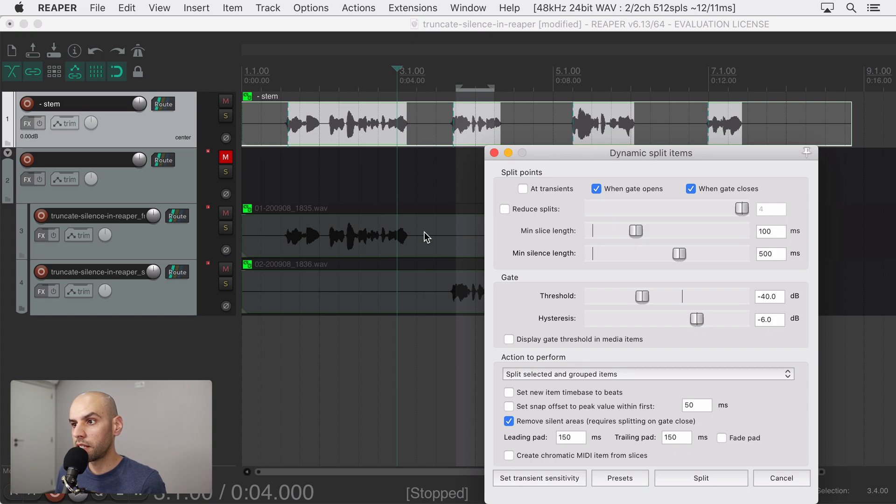
mouse_move(576, 176)
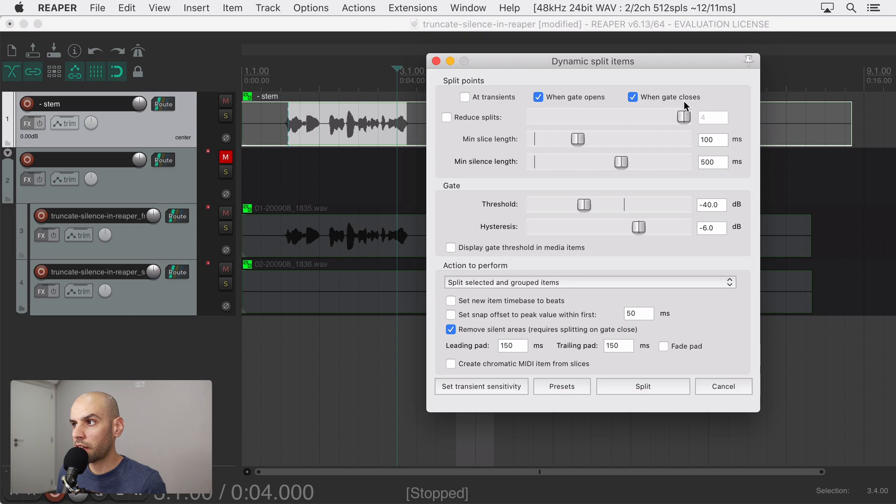
mouse_move(616, 132)
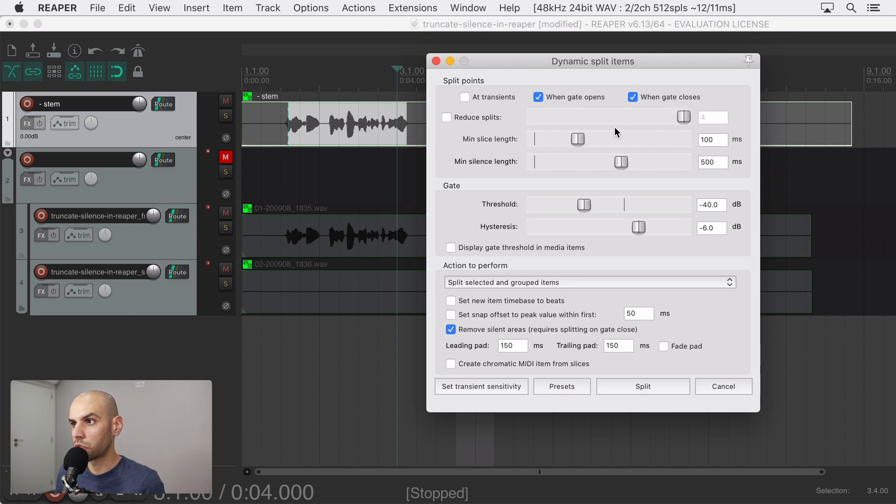
mouse_move(691, 145)
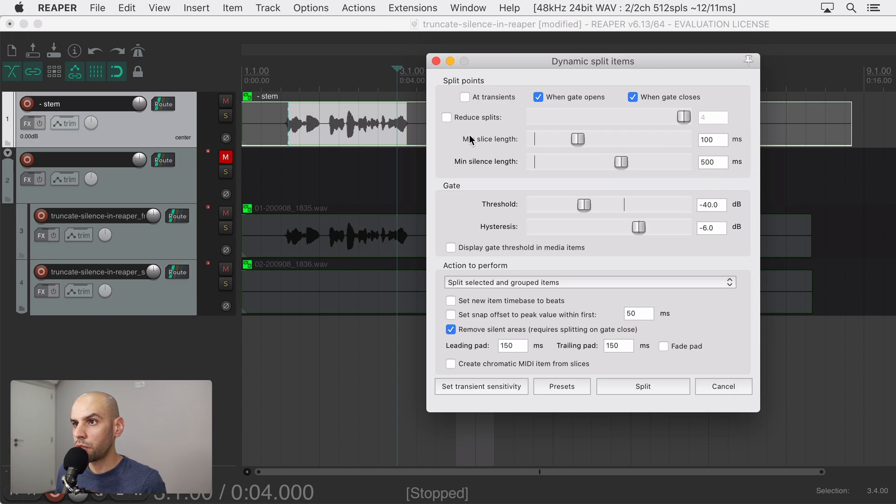
mouse_move(340, 122)
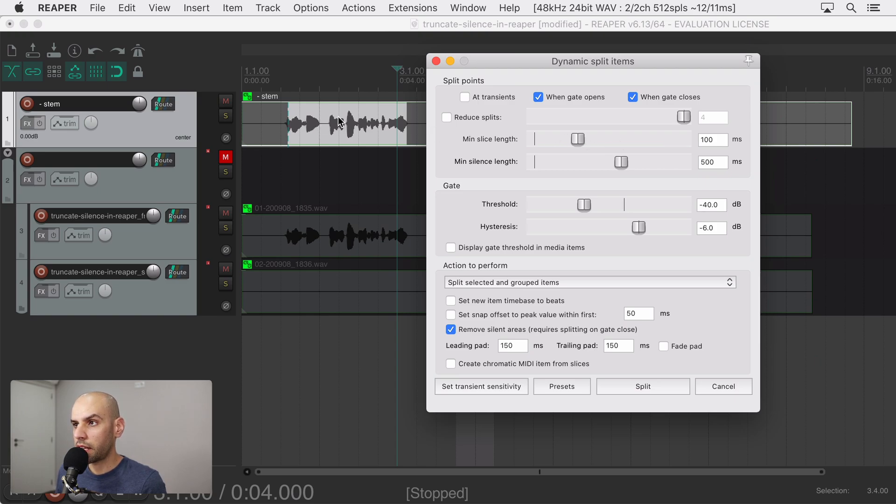
mouse_move(349, 125)
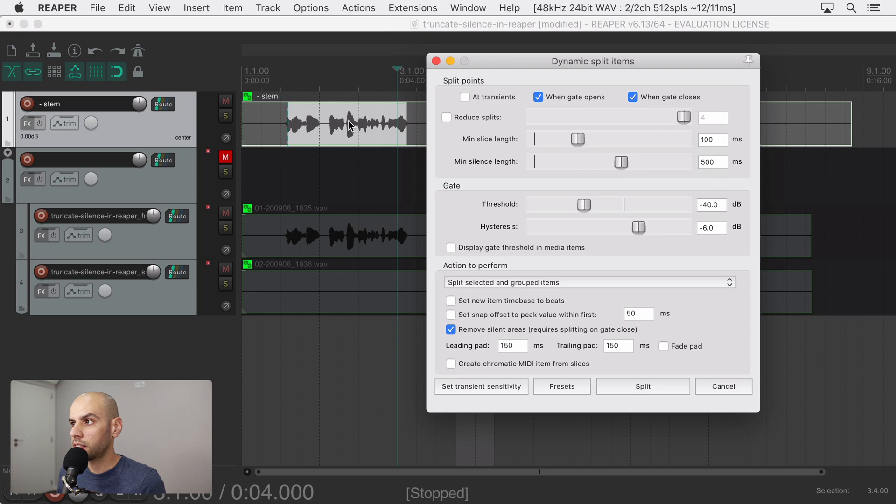
mouse_move(722, 143)
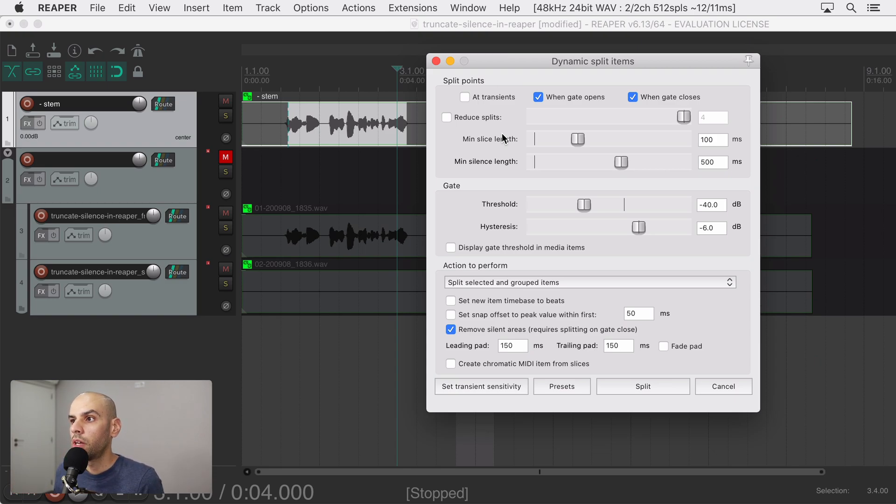
mouse_move(662, 176)
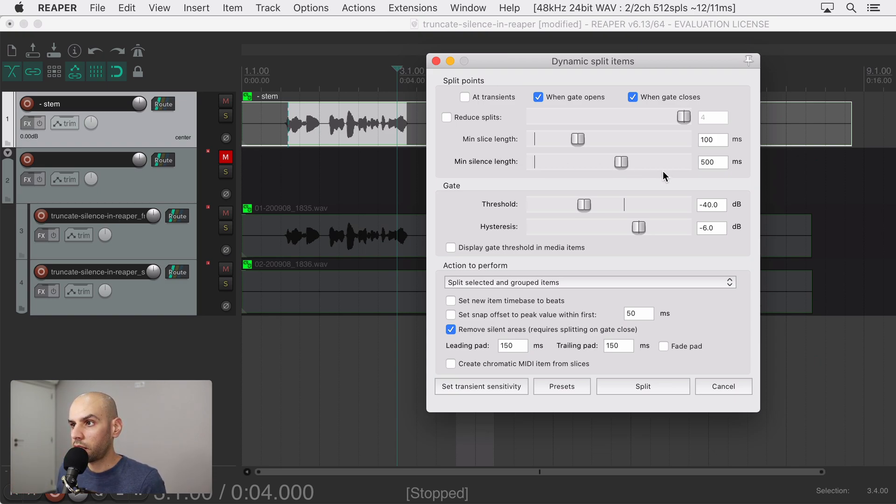
mouse_move(429, 138)
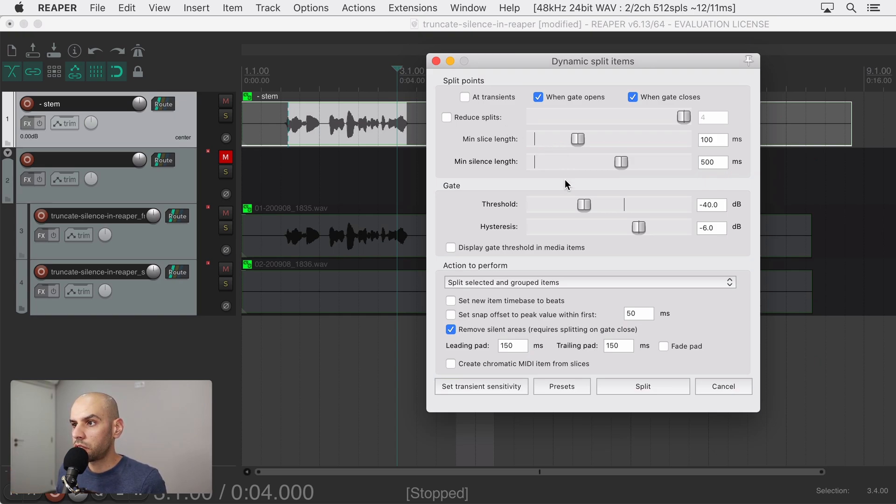
mouse_move(691, 206)
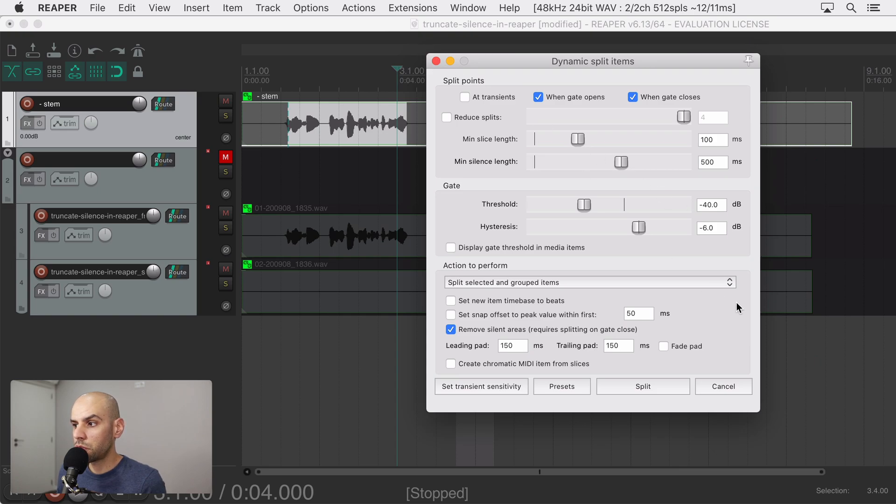
Set dynamic split to split selected and grouped items at gate open/close, removing silences with 150 ms pads.
click(641, 385)
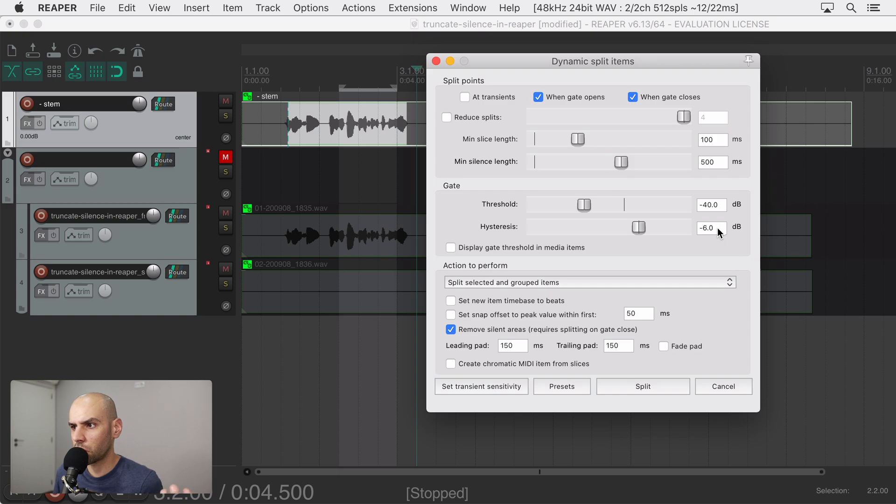
mouse_move(467, 280)
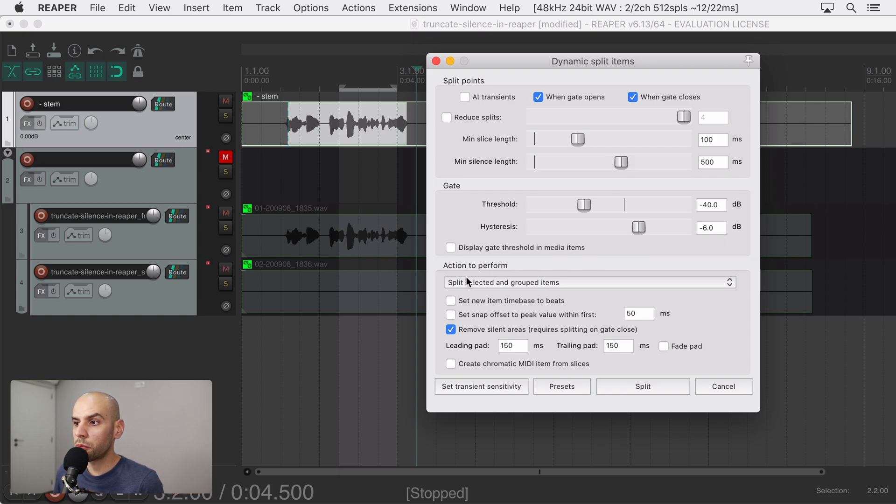
mouse_move(459, 288)
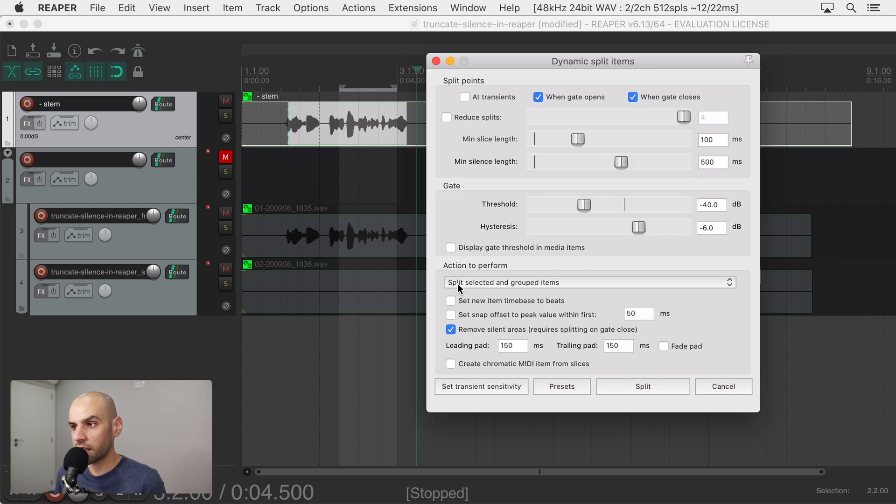
mouse_move(554, 285)
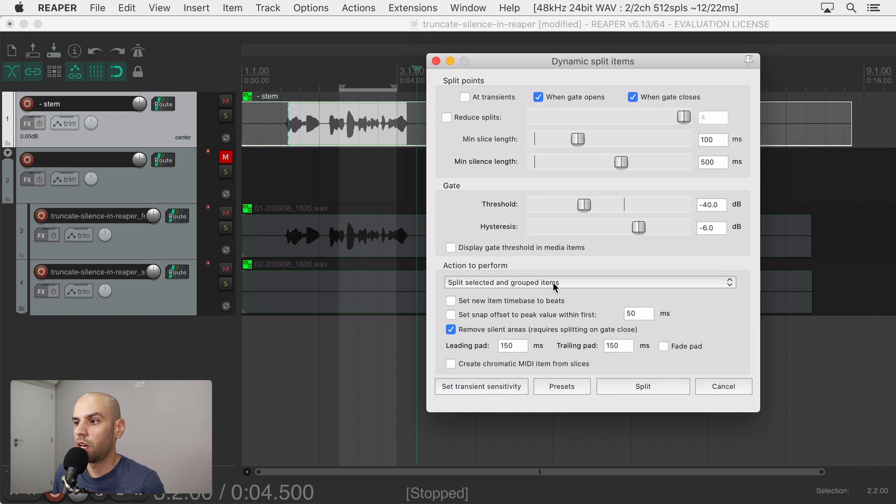
mouse_move(541, 286)
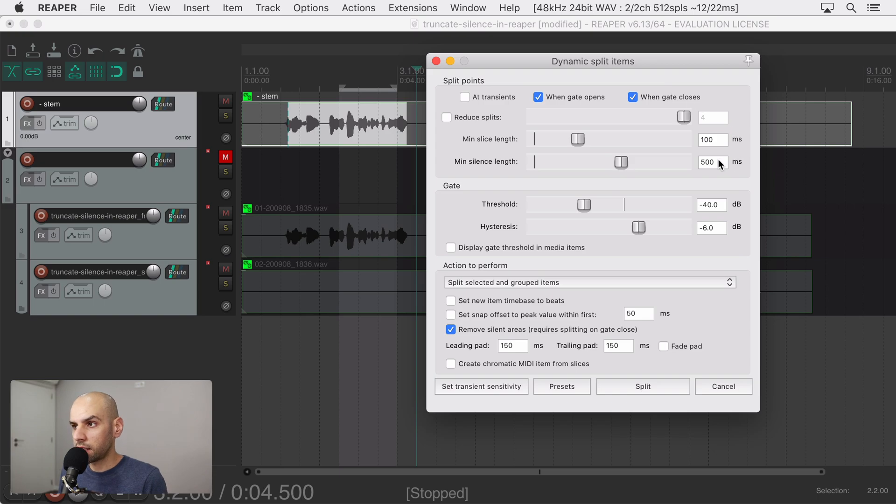
mouse_move(718, 165)
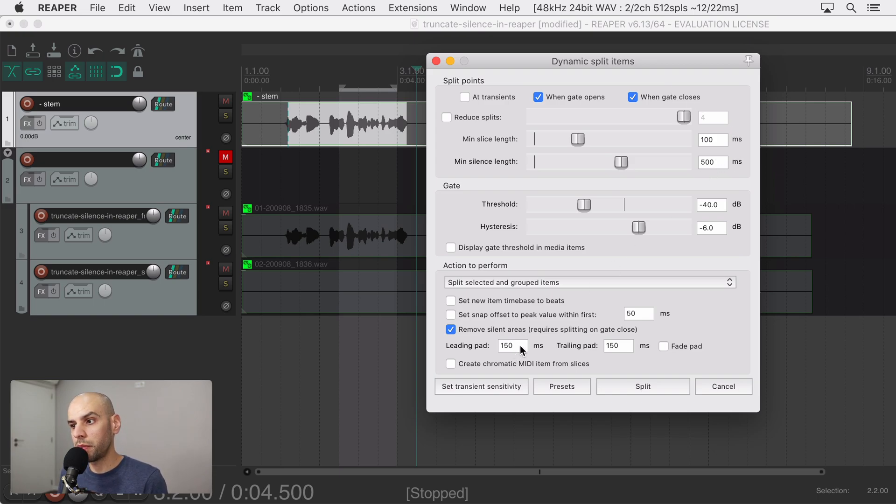
mouse_move(586, 350)
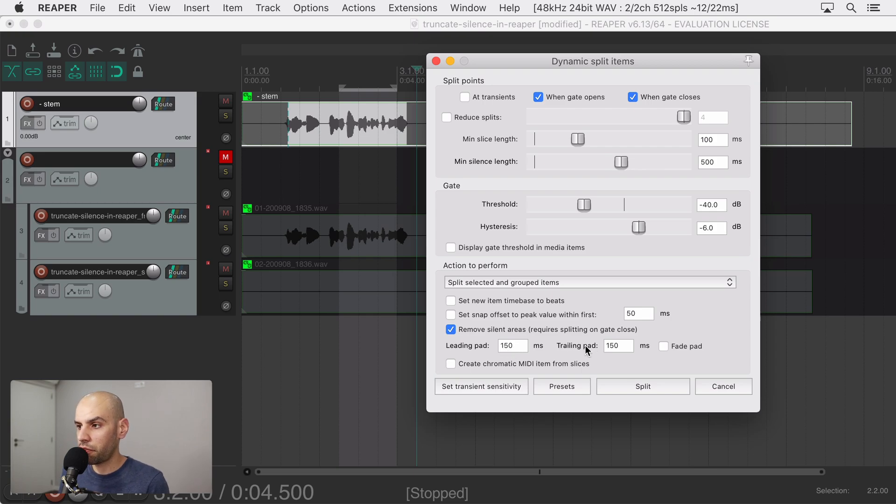
mouse_move(616, 350)
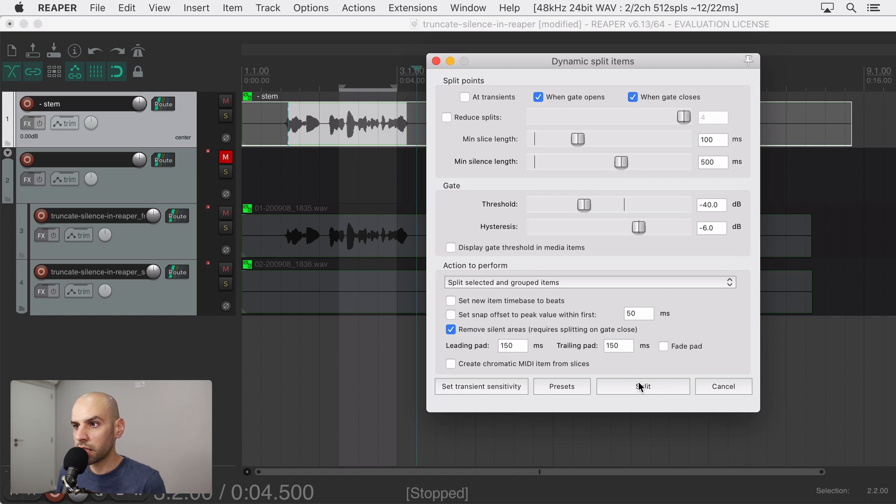
Split both dialogue tracks into four speech items at the silences and delete the stem track.
click(642, 386)
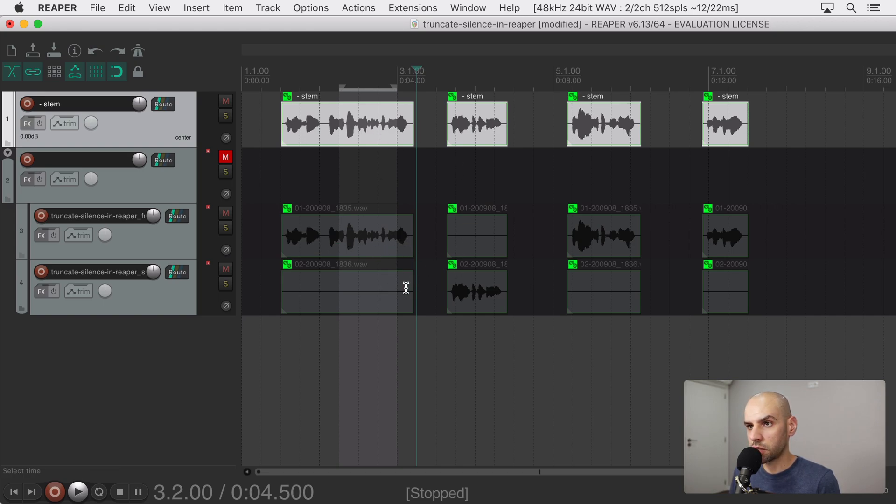
mouse_move(145, 132)
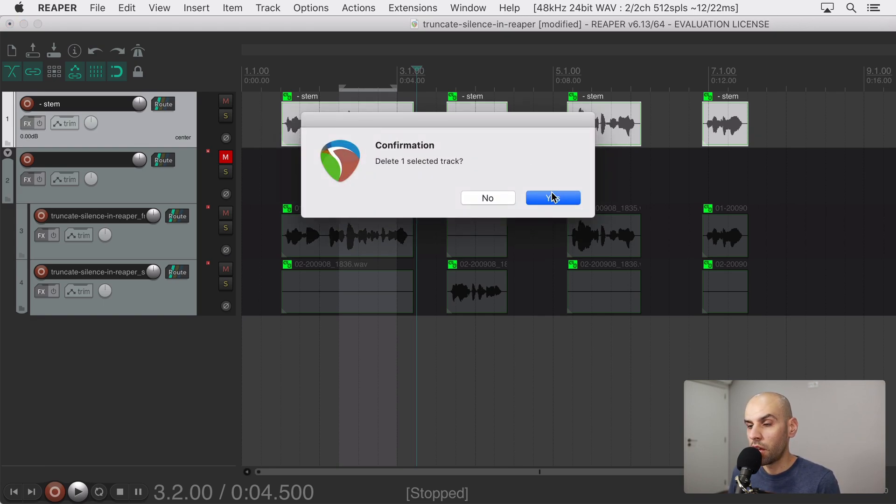
click(553, 197)
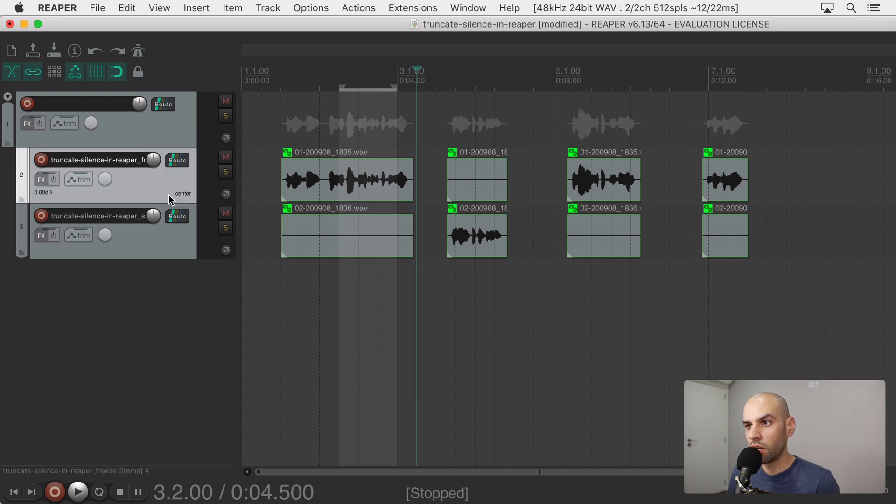
mouse_move(173, 246)
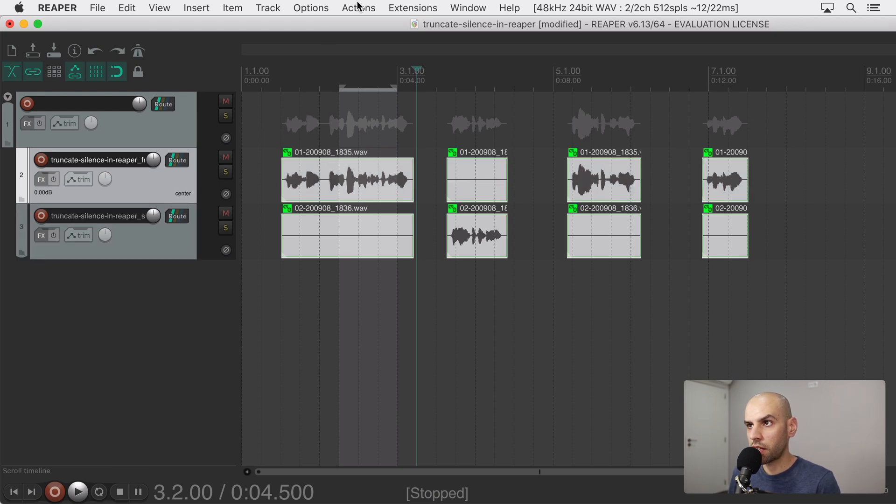
Show the action list over the trimmed voice tracks.
click(357, 8)
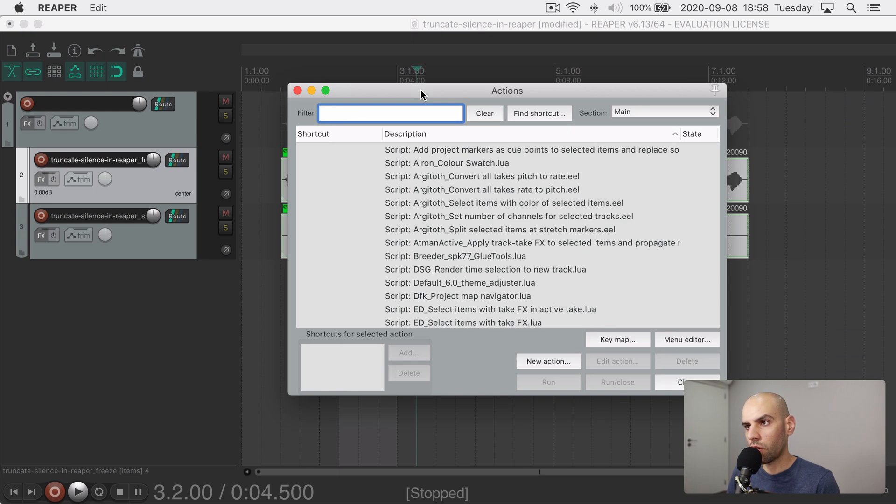
Filter actions for 'repo' and run SWS Reposition selected items, set to Item end with 0.00 s interval.
text(repo)
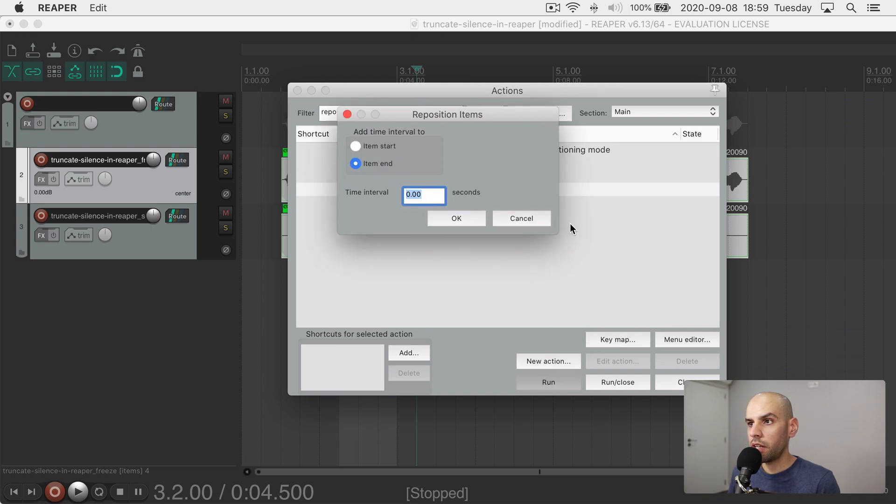
drag(447, 114, 440, 190)
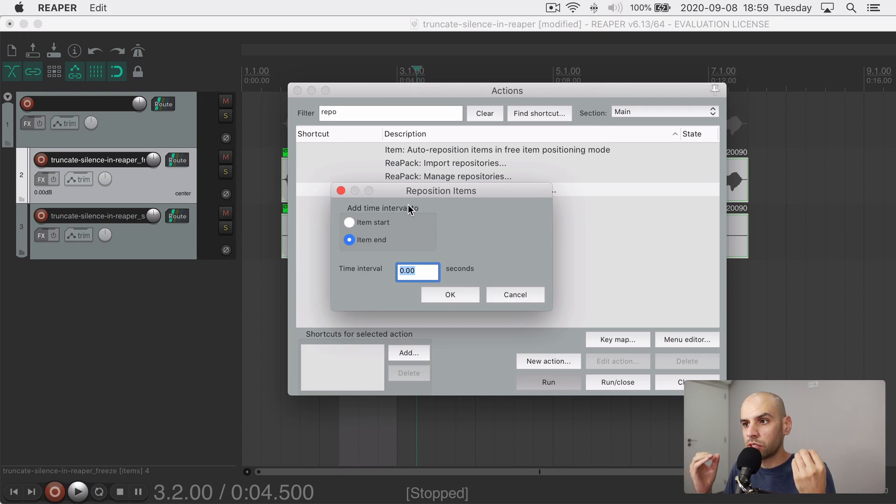
mouse_move(360, 276)
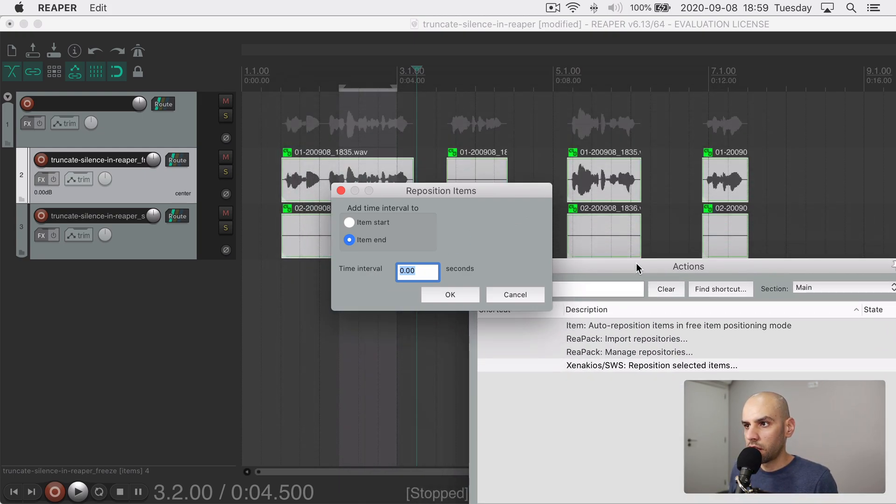
drag(442, 190, 584, 309)
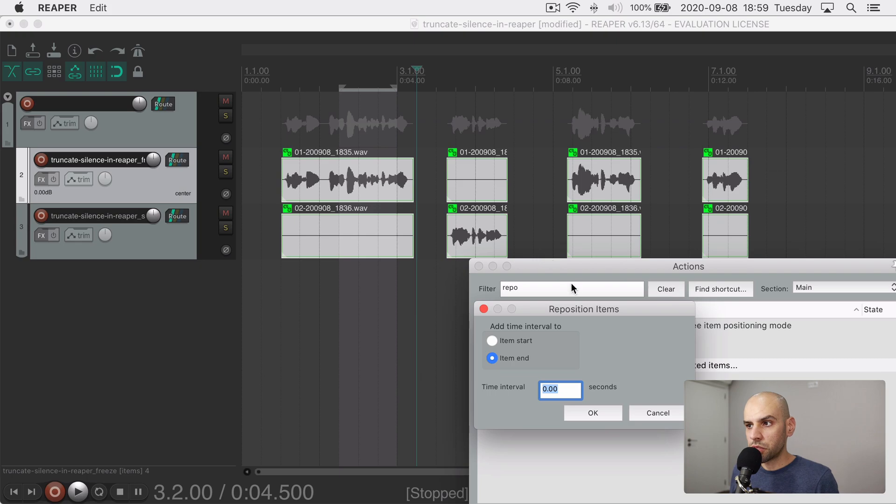
drag(582, 309, 519, 240)
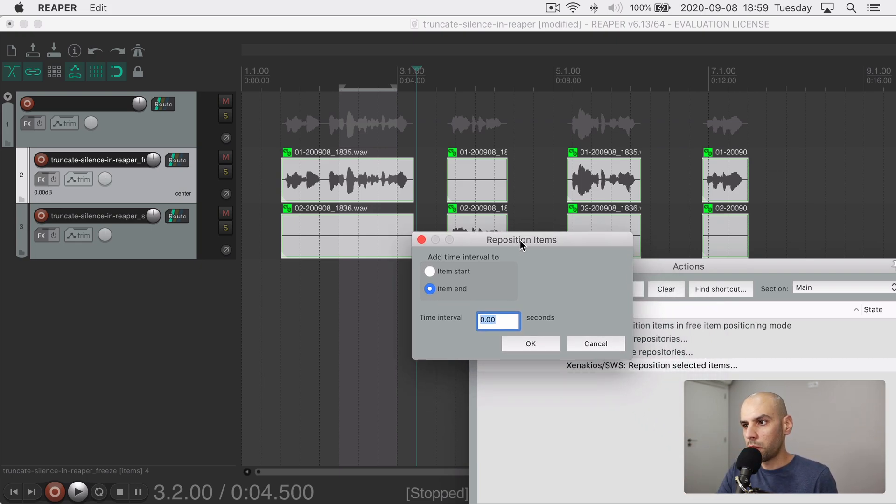
mouse_move(409, 344)
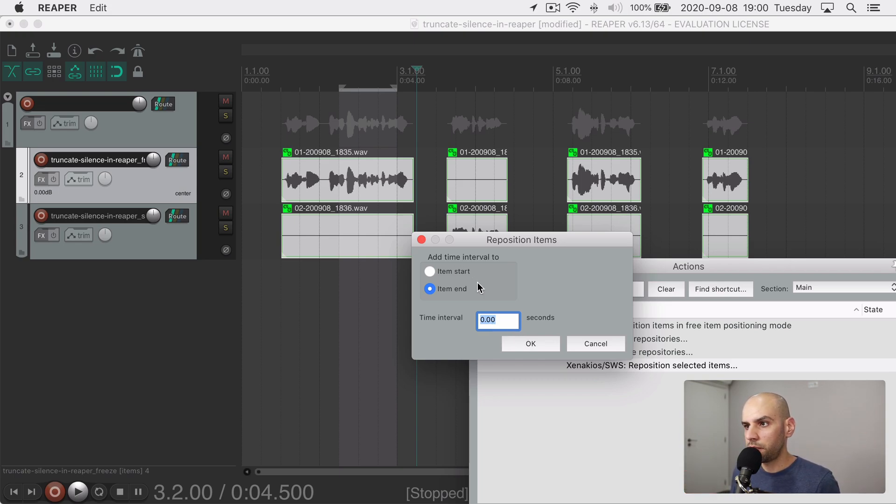
Close the speech items up end to end in sync and bring the mixer up below the tracks.
click(530, 343)
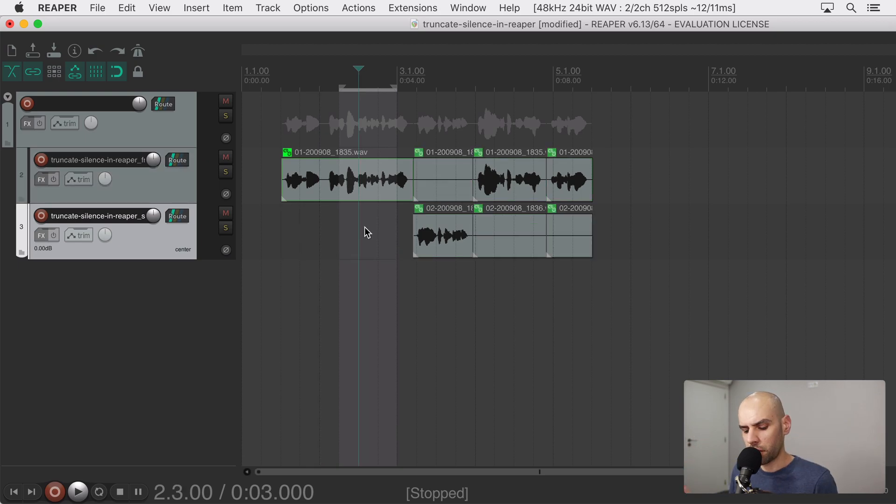
drag(452, 234, 347, 234)
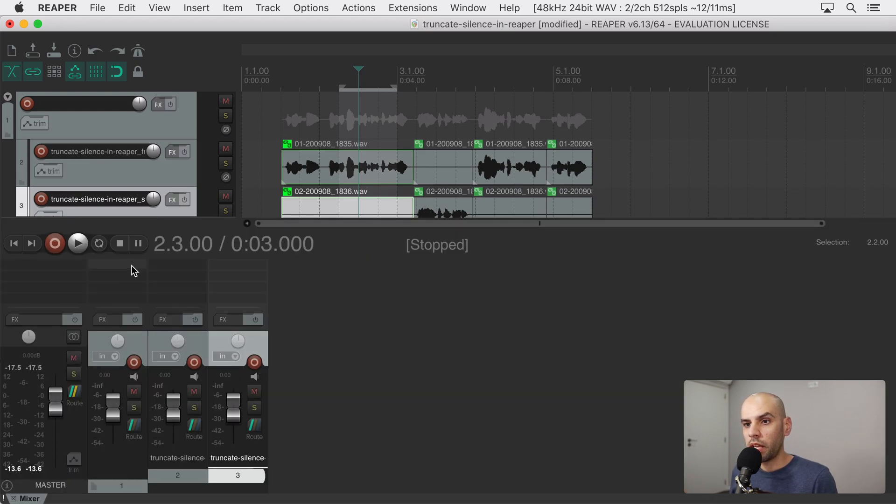
mouse_move(117, 268)
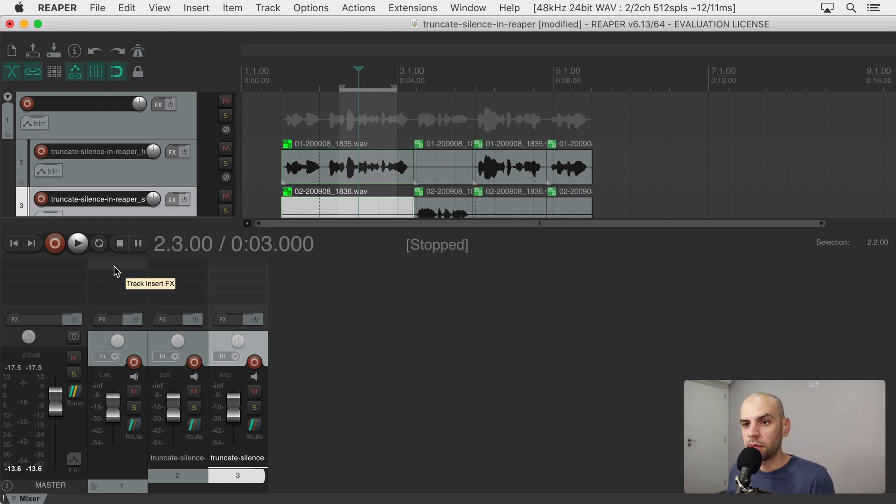
mouse_move(111, 268)
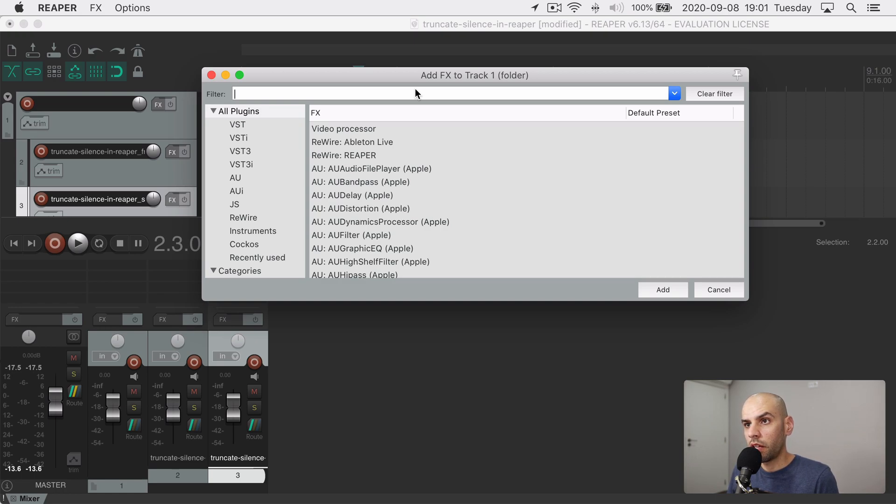
Filter FX for 'automixer' and add JS: AutoMixer to both child dialogue tracks.
text(automixer)
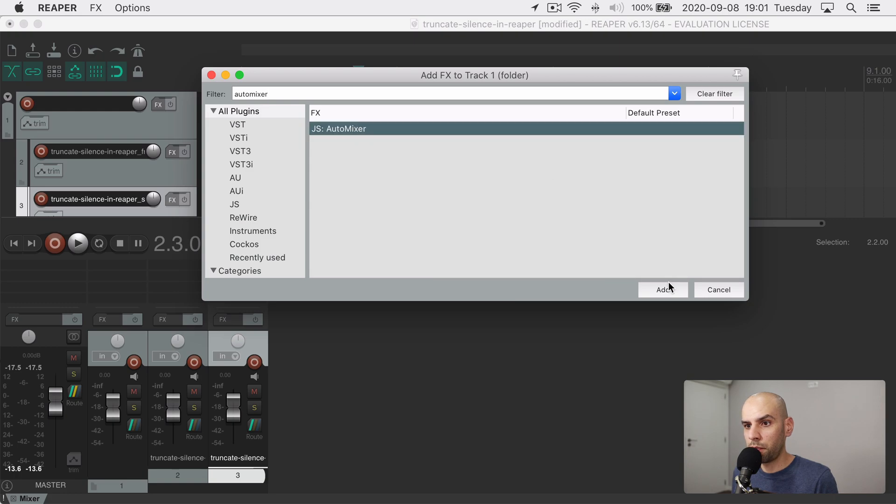
click(663, 290)
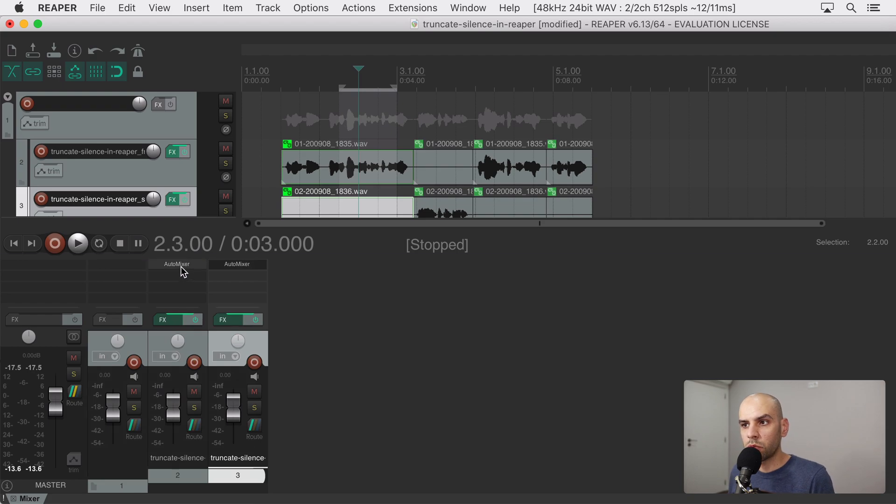
mouse_move(238, 264)
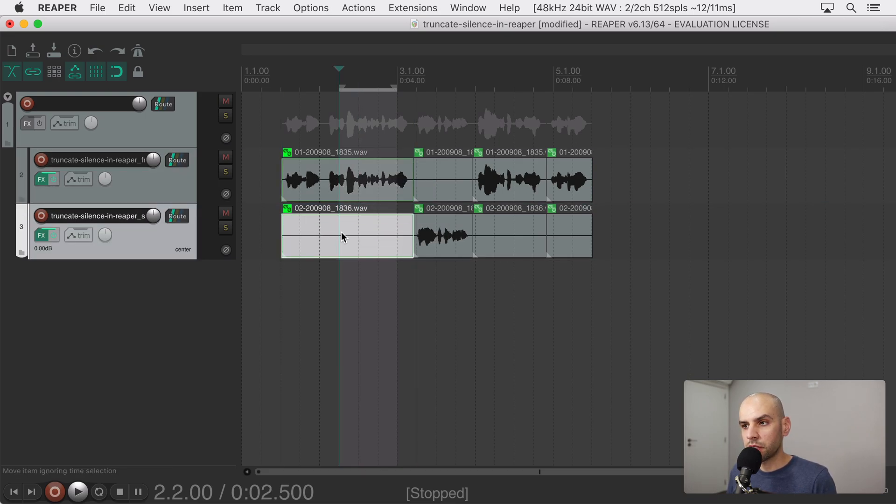
mouse_move(348, 236)
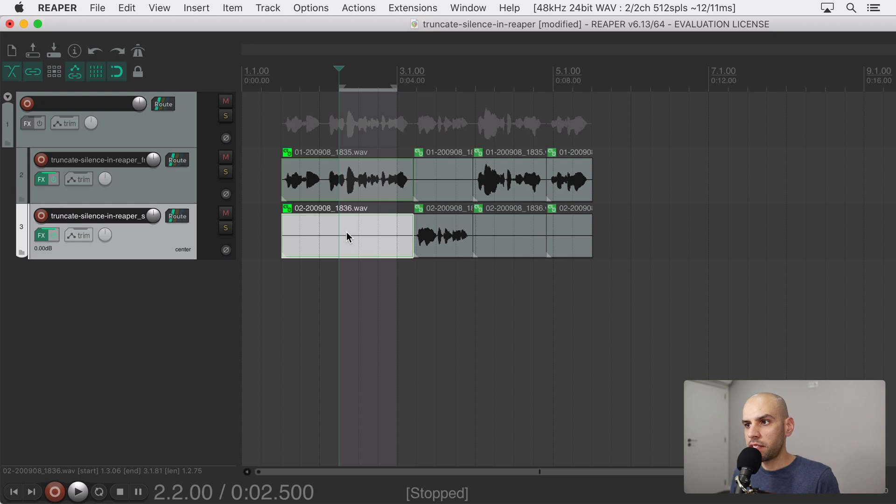
Put the mixer away to leave the gap-free dialogue items on both tracks in view.
drag(342, 236, 437, 237)
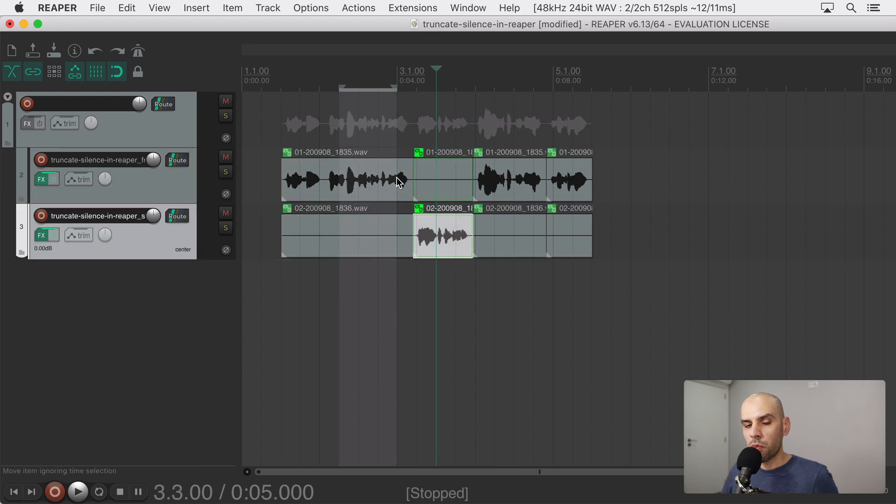